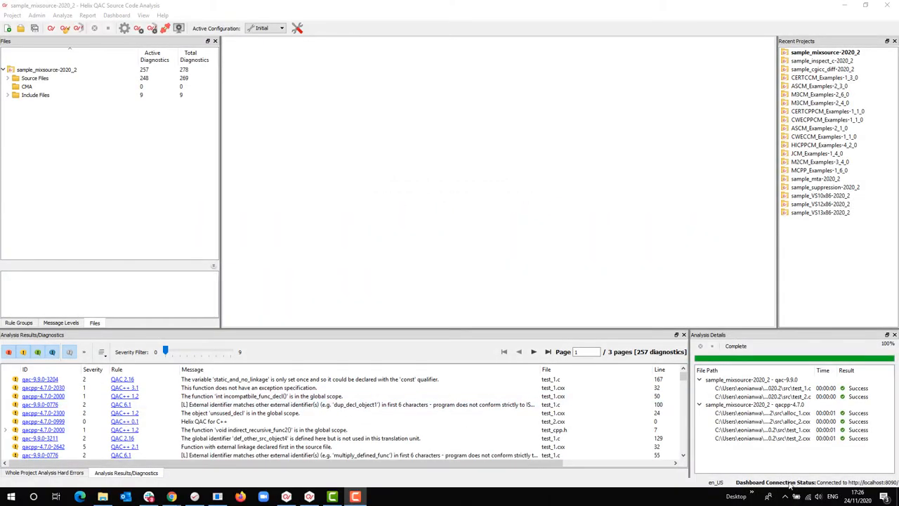
pyautogui.moveTo(806, 483)
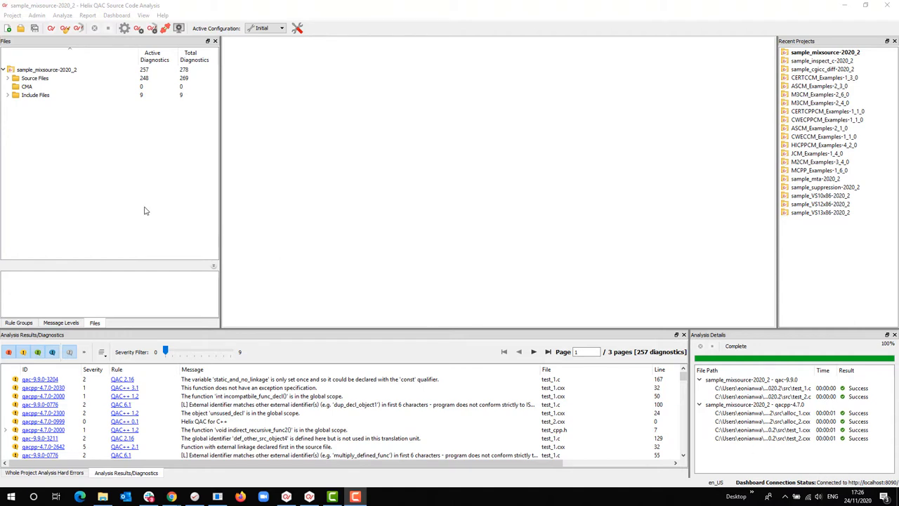
# Check the Dashboard connection settings, then start Unify Project > Create... from the Dashboard menu
pyautogui.click(117, 15)
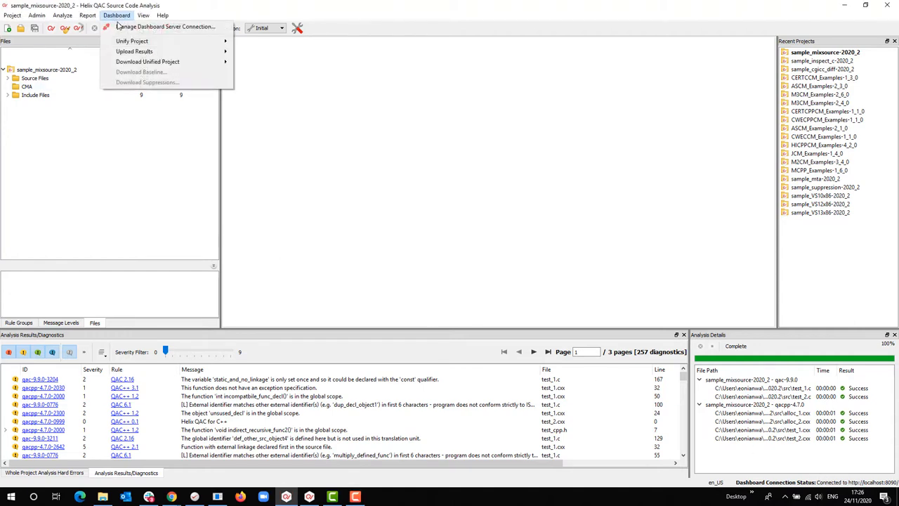
pyautogui.moveTo(166, 26)
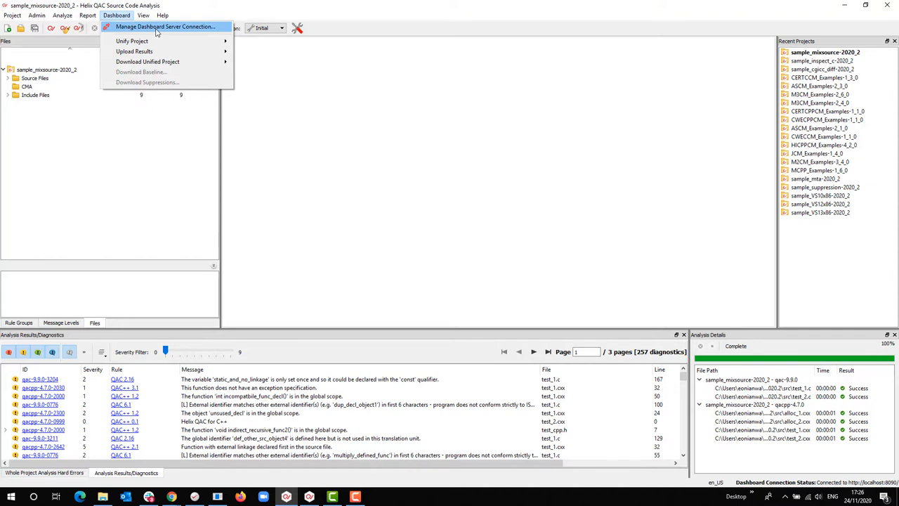
pyautogui.click(166, 26)
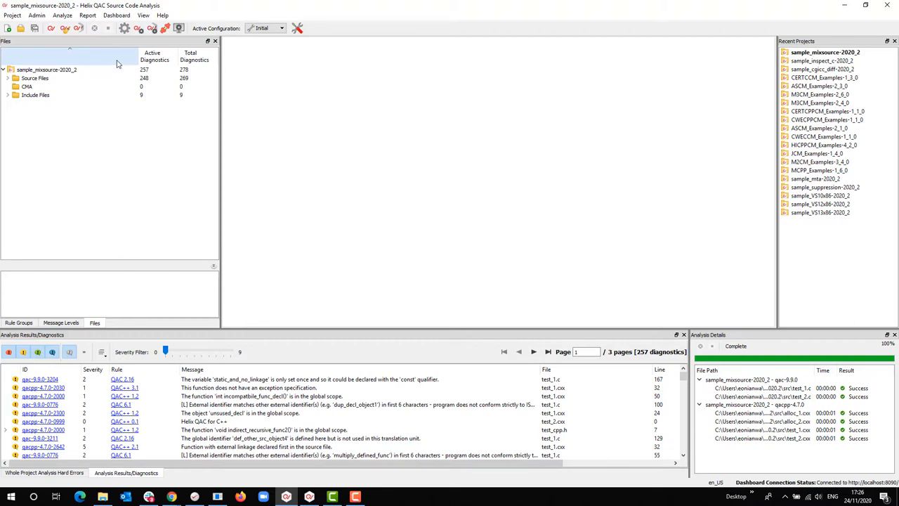
pyautogui.moveTo(120, 59)
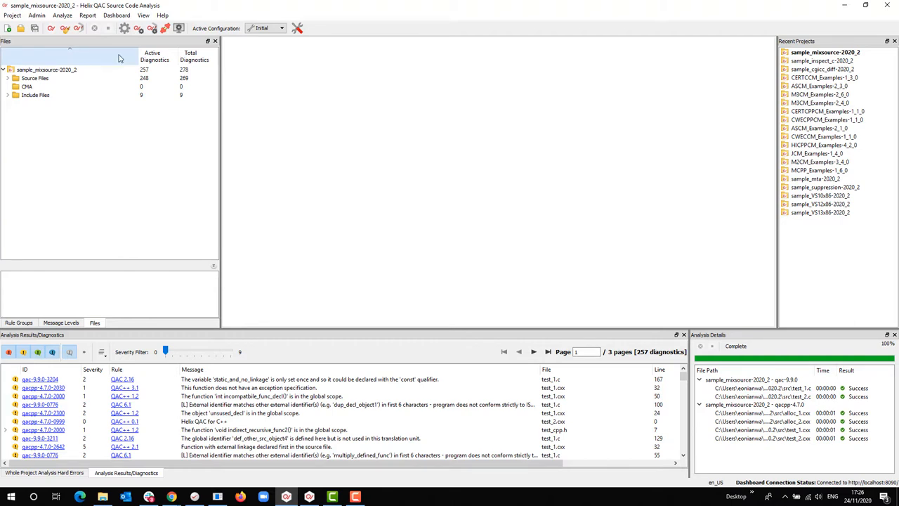
pyautogui.click(117, 15)
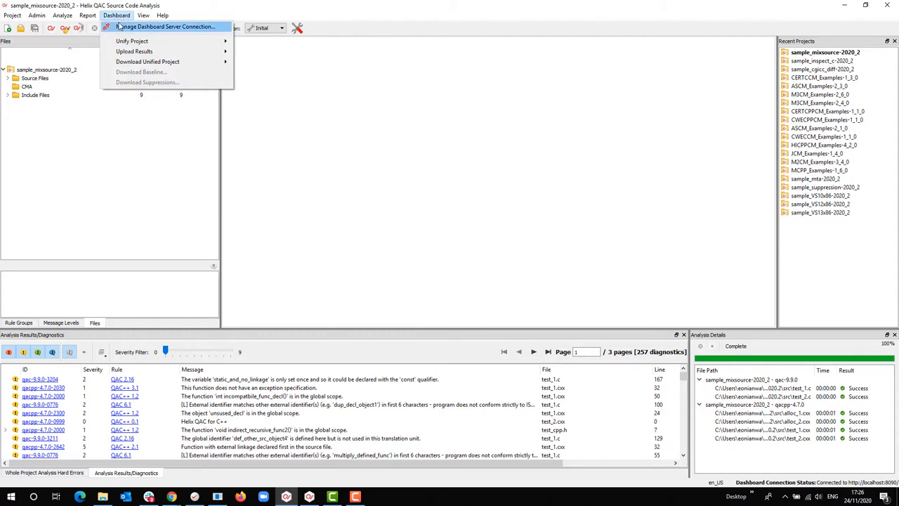
pyautogui.moveTo(132, 41)
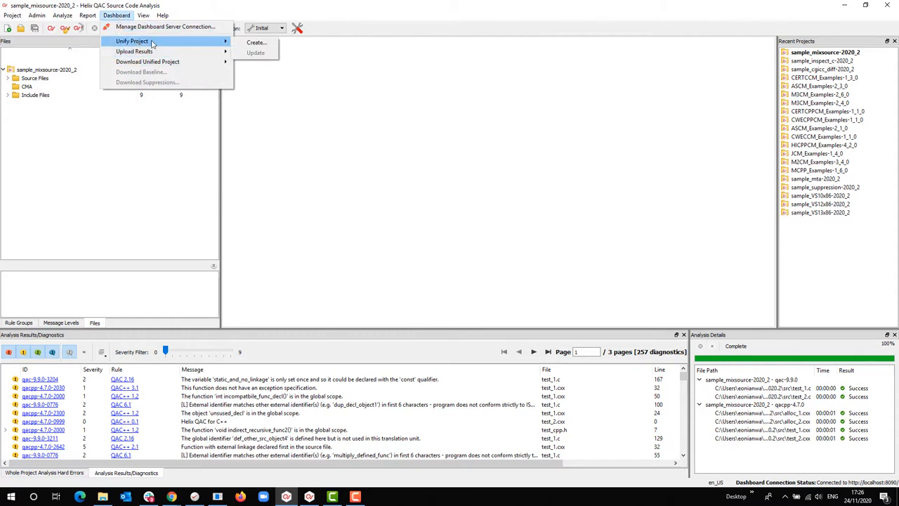
pyautogui.click(256, 42)
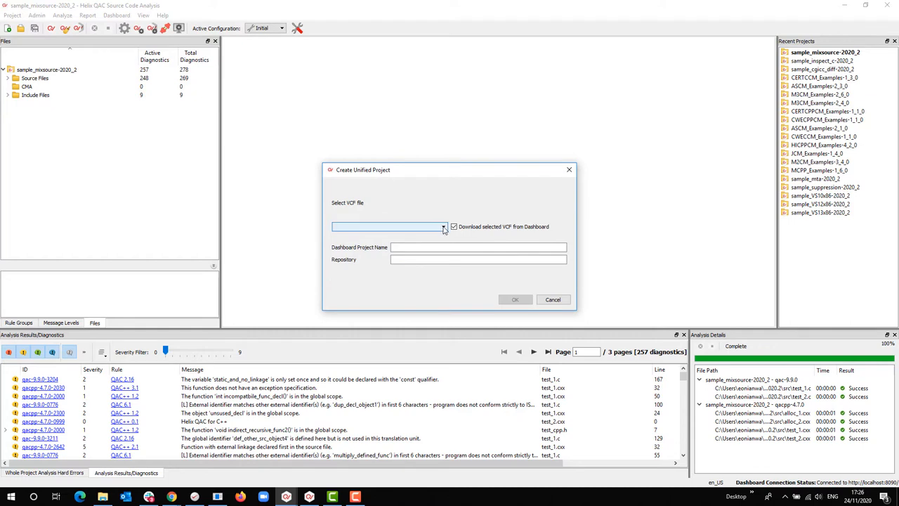
# Select the VCF file, name the Dashboard project sample_mixsource-2020_2 and confirm to upload its definition
pyautogui.click(444, 226)
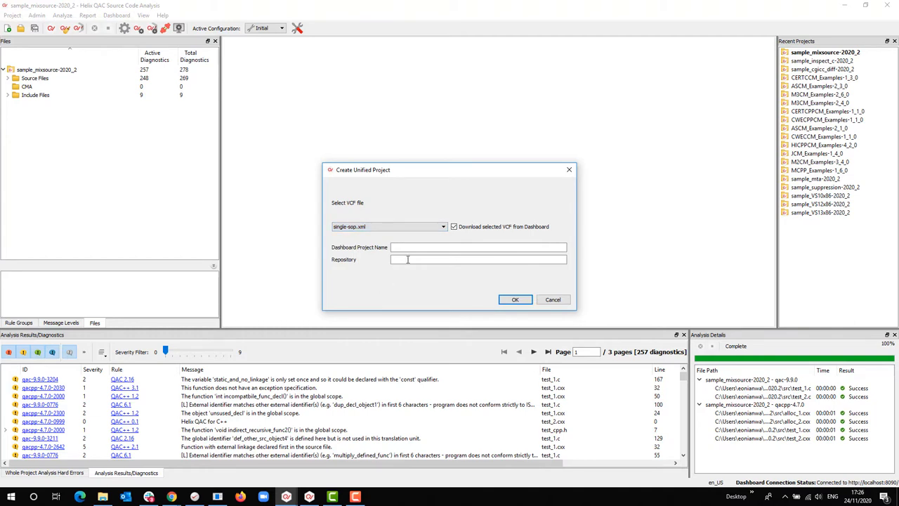
pyautogui.click(478, 248)
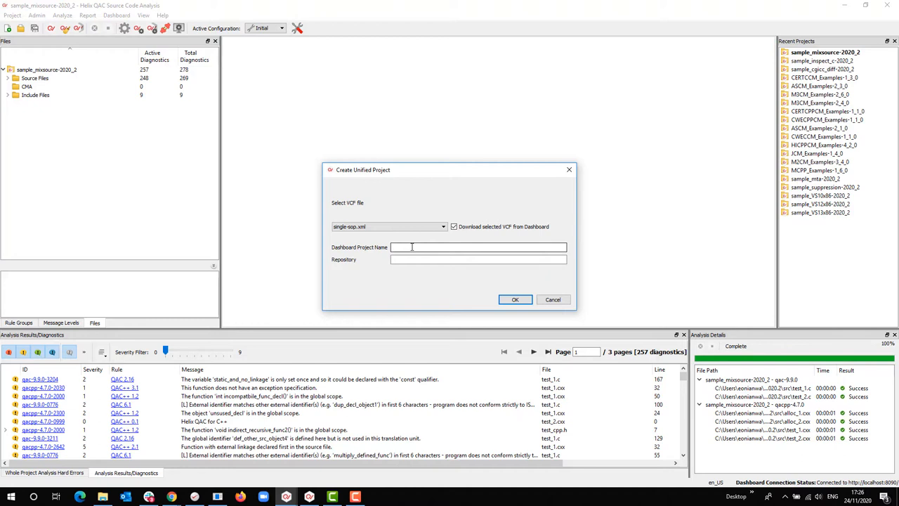
pyautogui.write('sample_mixsource-2020')
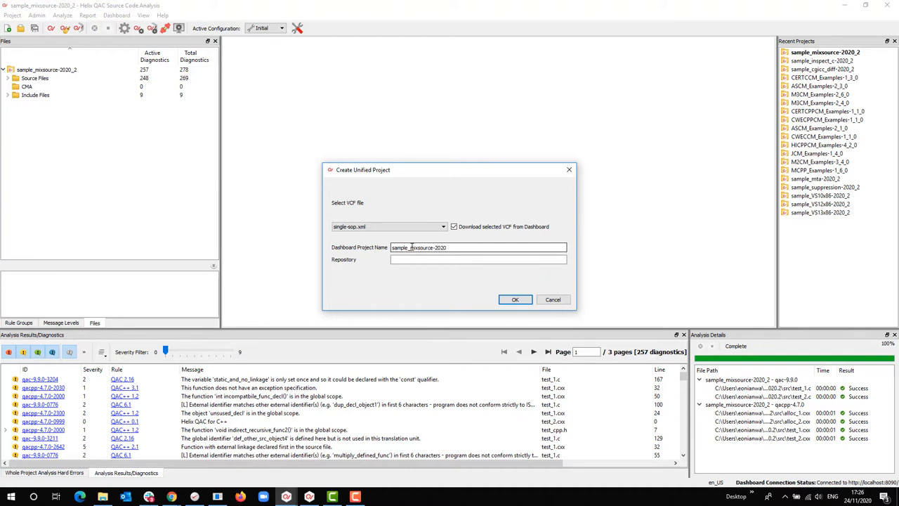
pyautogui.write('sample_mixsource-2020')
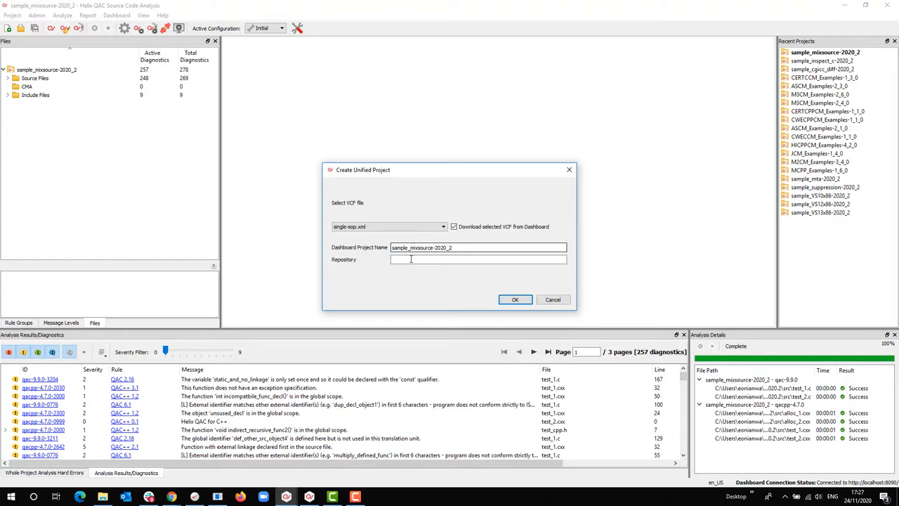
pyautogui.moveTo(478, 259)
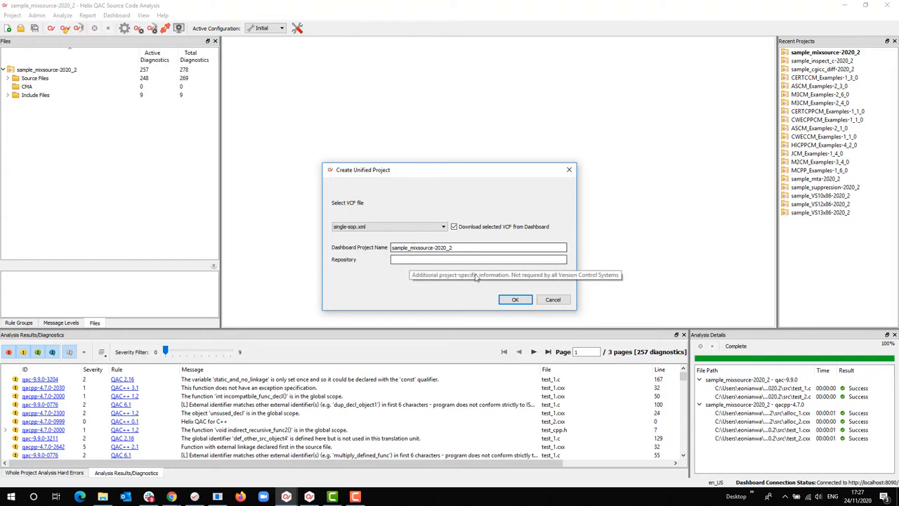
pyautogui.click(514, 299)
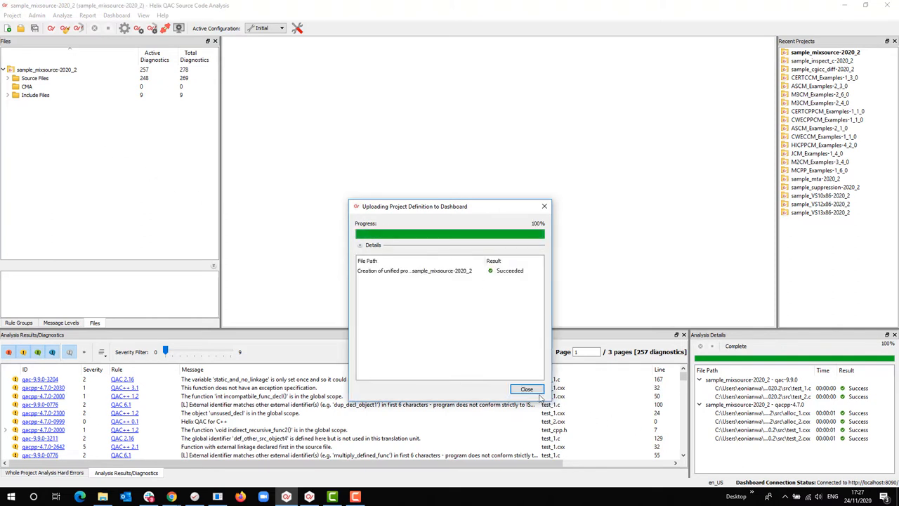
# Dismiss the upload report and select sample_mixsource-2020_2 in the maximised Dashboard project list
pyautogui.click(525, 389)
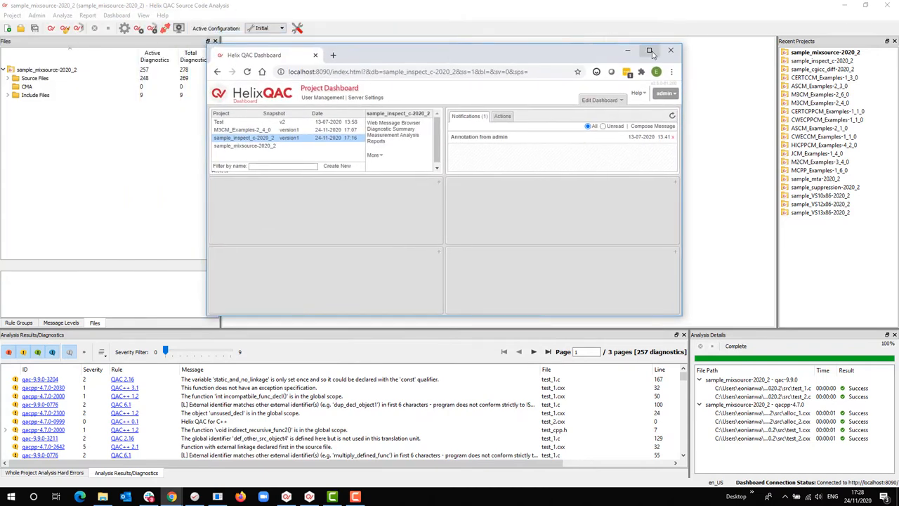
pyautogui.click(650, 50)
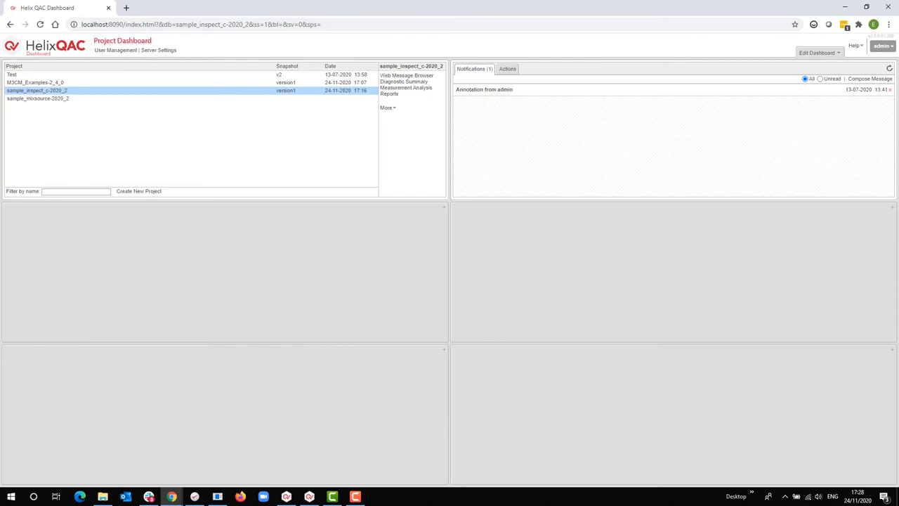
pyautogui.click(37, 99)
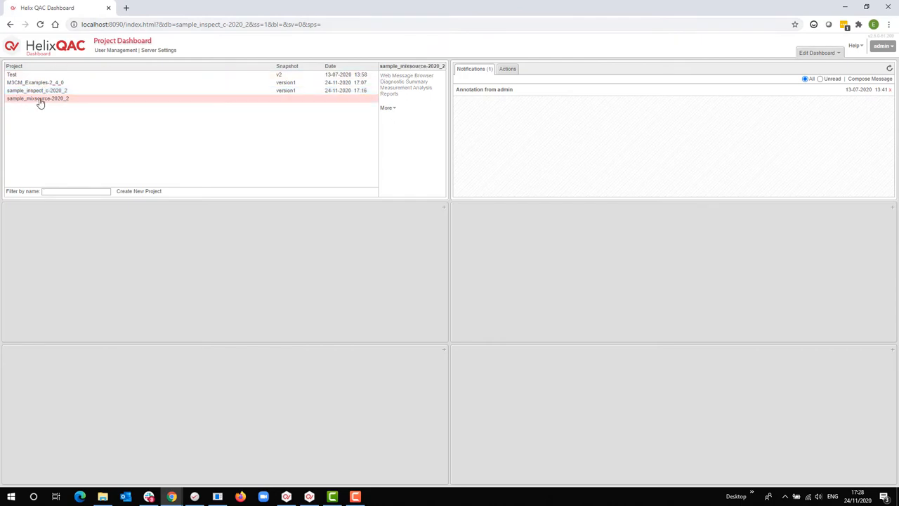
pyautogui.click(36, 98)
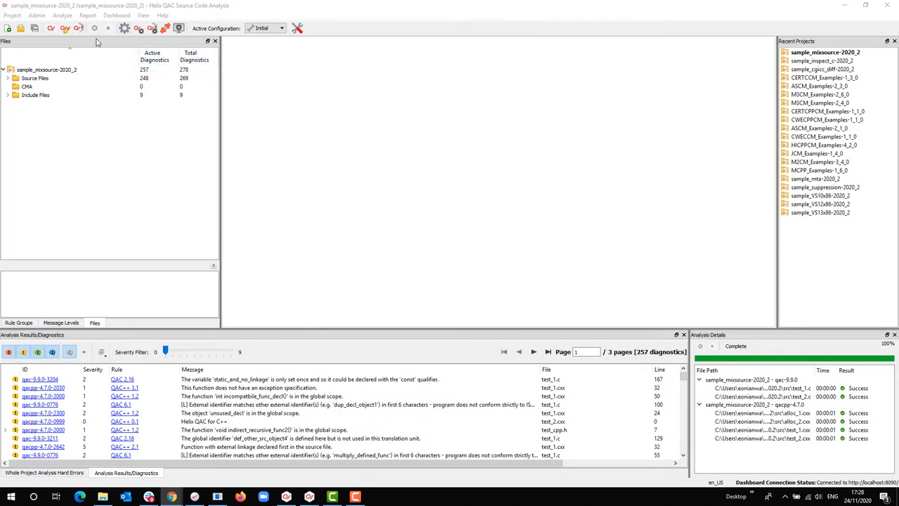
# Choose Upload Project "sample_missource-2020_2" To Dashboard from the Dashboard menu
pyautogui.click(117, 14)
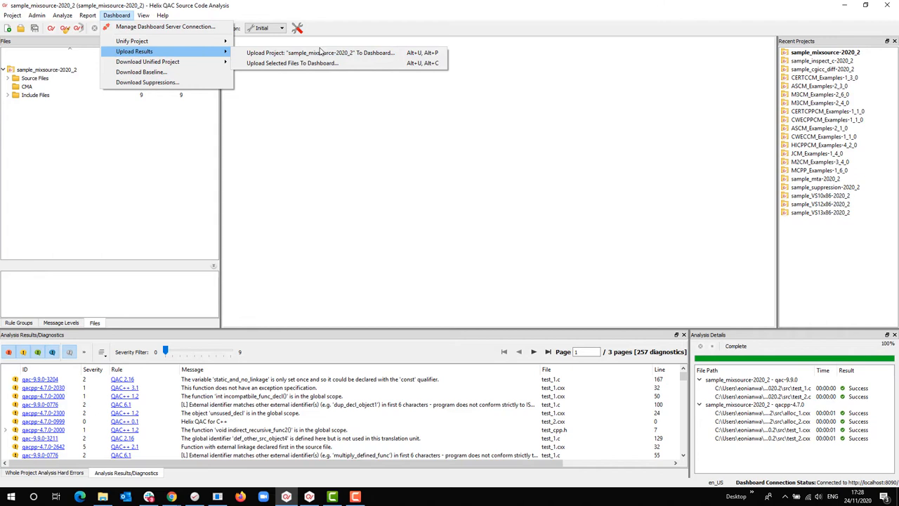
pyautogui.moveTo(306, 63)
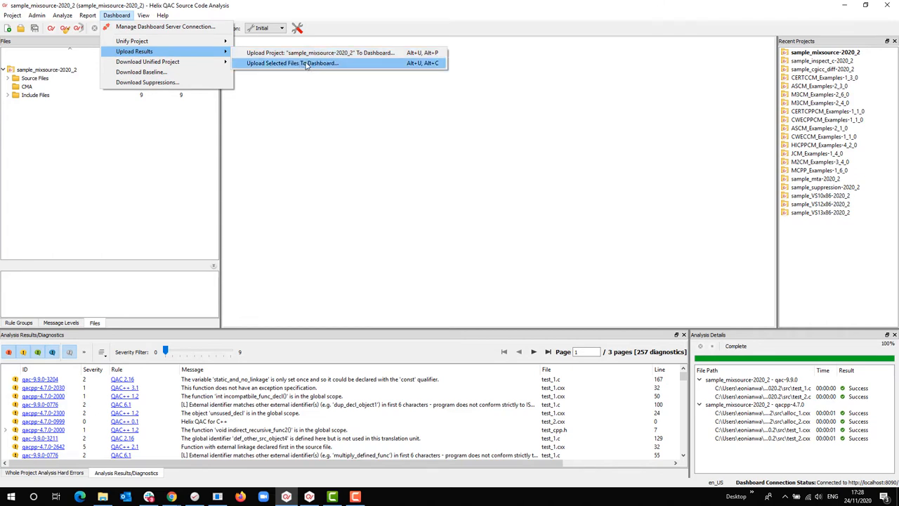
pyautogui.moveTo(326, 66)
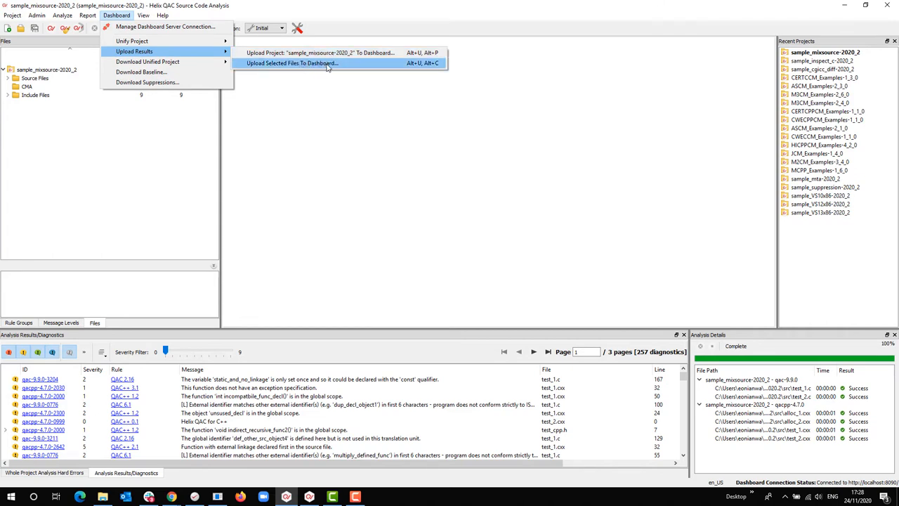
pyautogui.moveTo(321, 53)
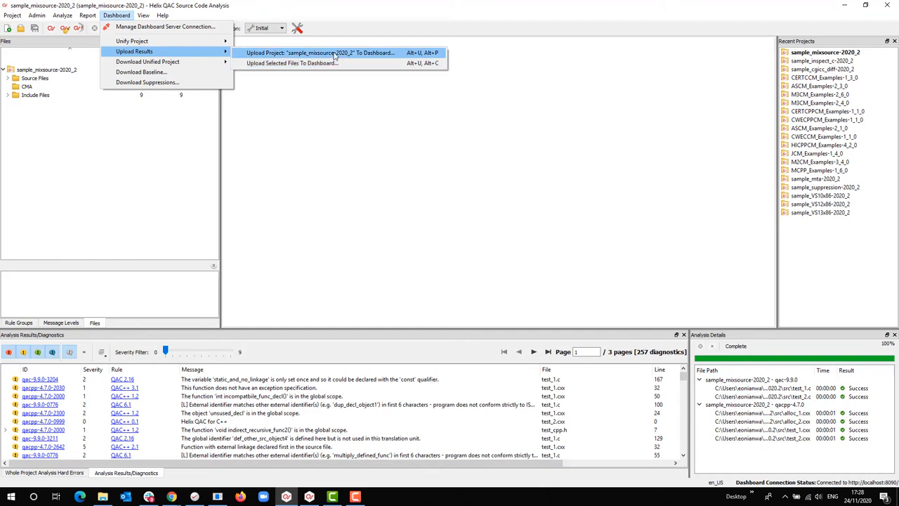
pyautogui.click(320, 53)
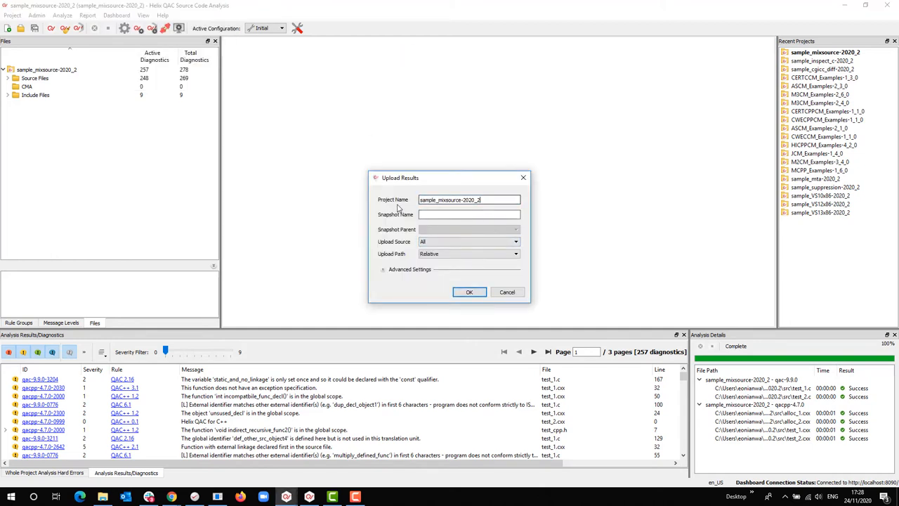
pyautogui.moveTo(495, 200)
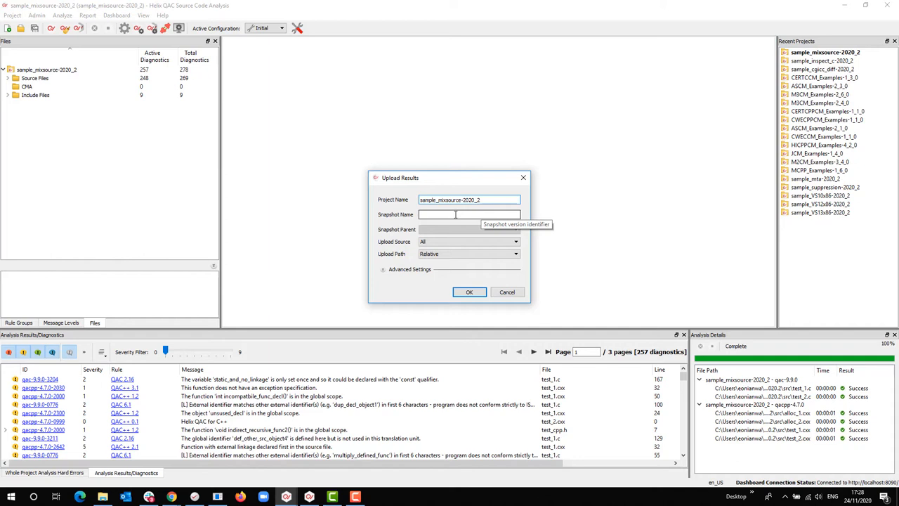
# Name the snapshot version1, set Upload Path to Relative, run the upload and dismiss its finished report
pyautogui.click(469, 213)
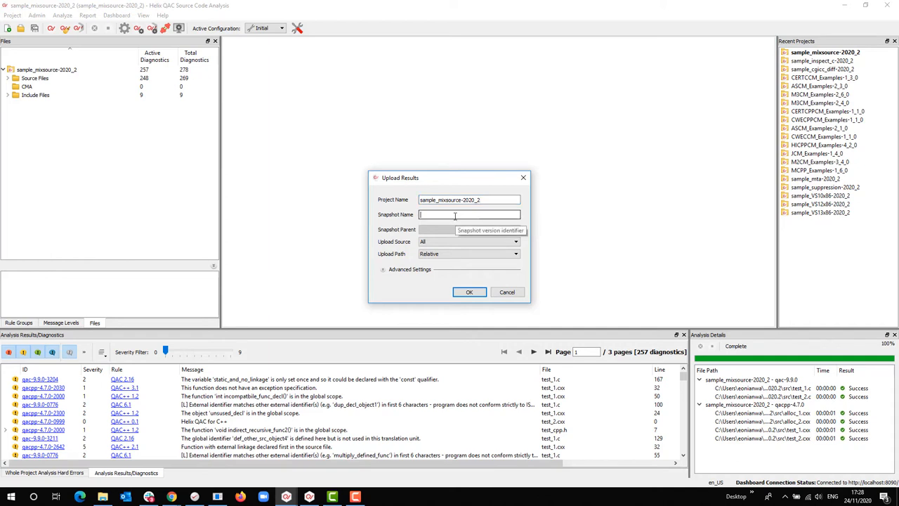
pyautogui.write('version1')
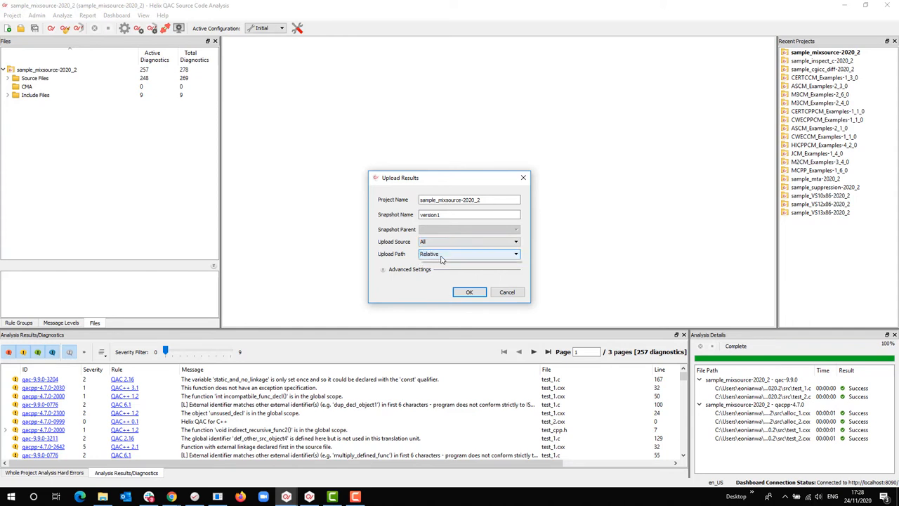
pyautogui.click(517, 253)
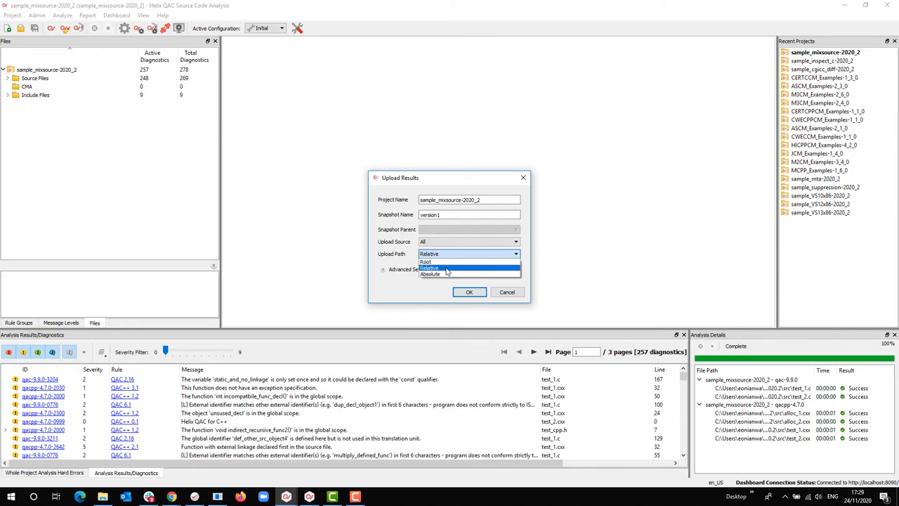
pyautogui.click(430, 267)
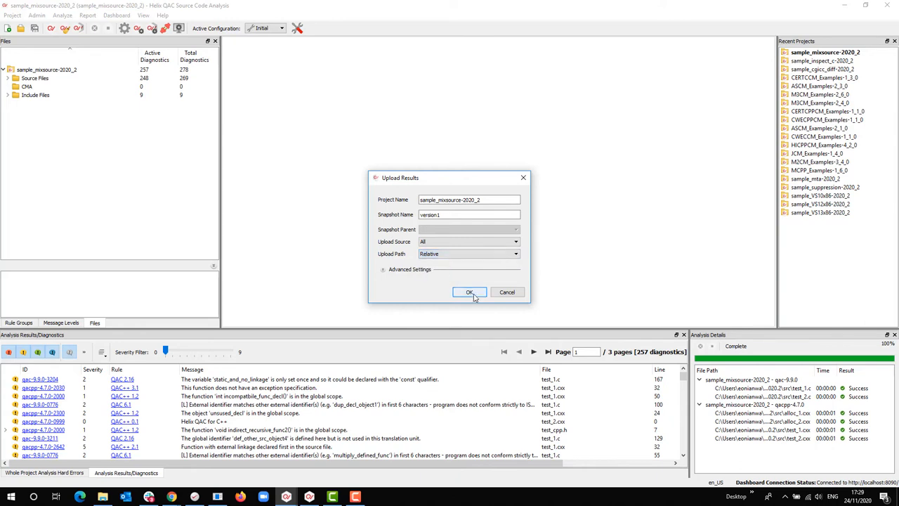
pyautogui.click(469, 291)
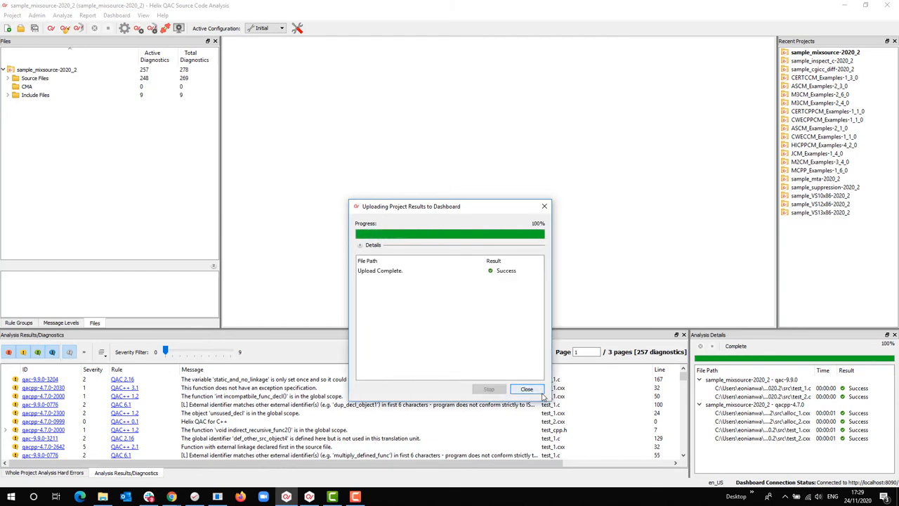
pyautogui.click(526, 387)
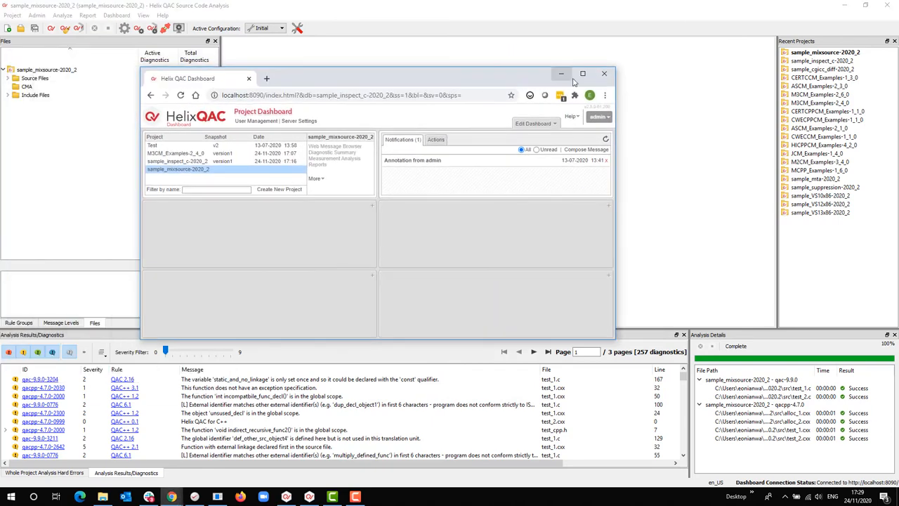
# Select sample_missource-2020_2 in the maximised Dashboard and launch its Web Message Browser
pyautogui.click(582, 73)
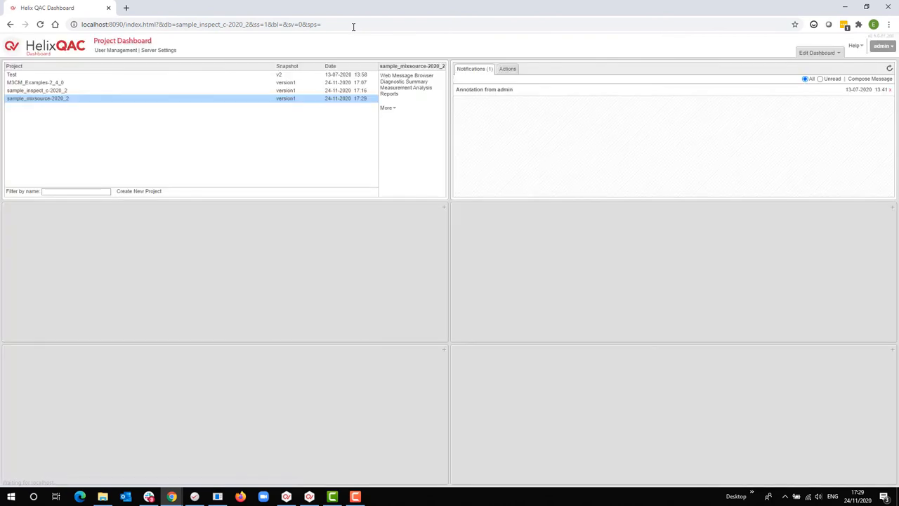
pyautogui.click(36, 99)
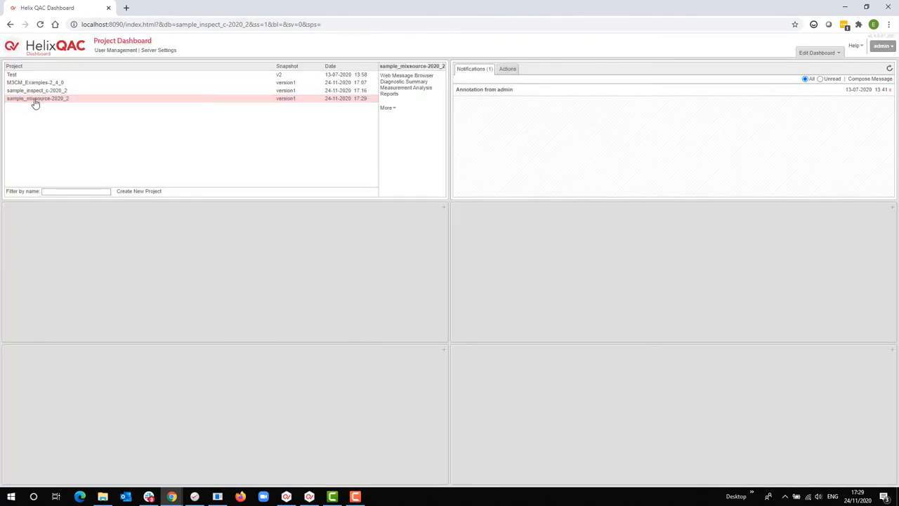
pyautogui.moveTo(290, 105)
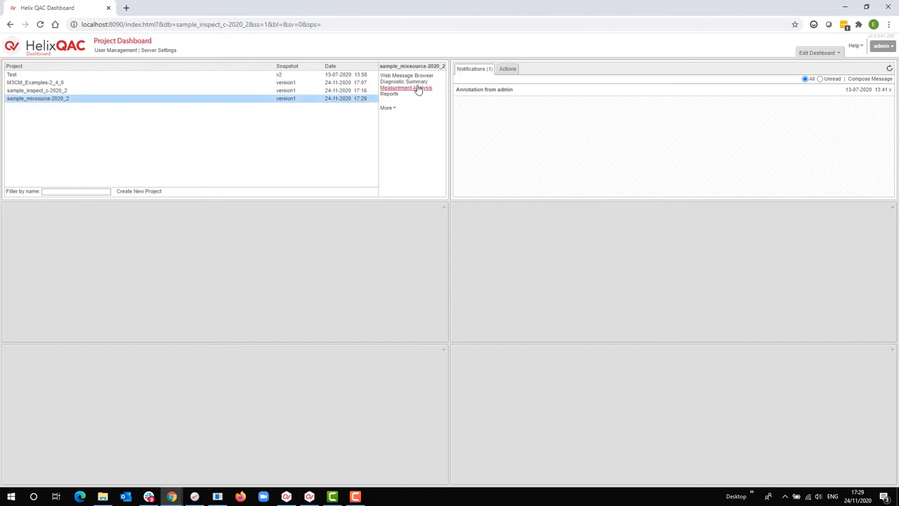
pyautogui.click(406, 75)
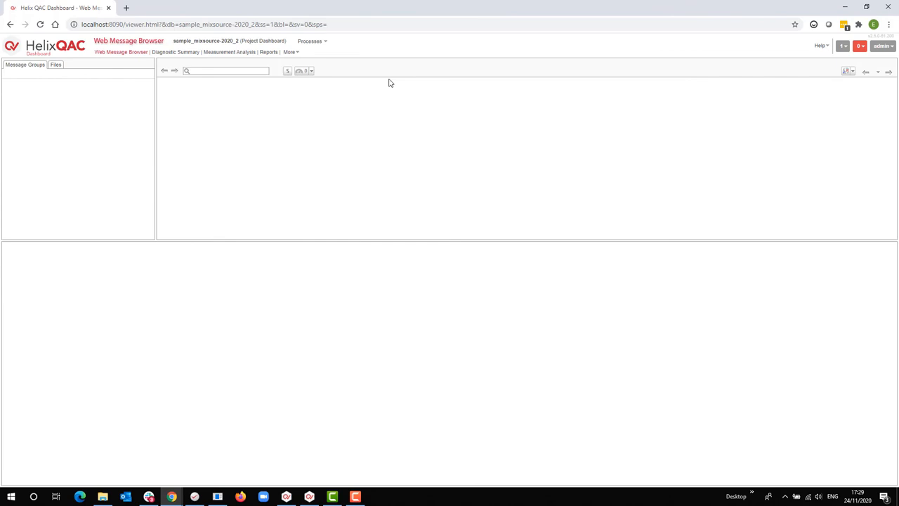
# Switch the loaded Web Message Browser's left panel to the Files view of the diagnostics
pyautogui.click(22, 90)
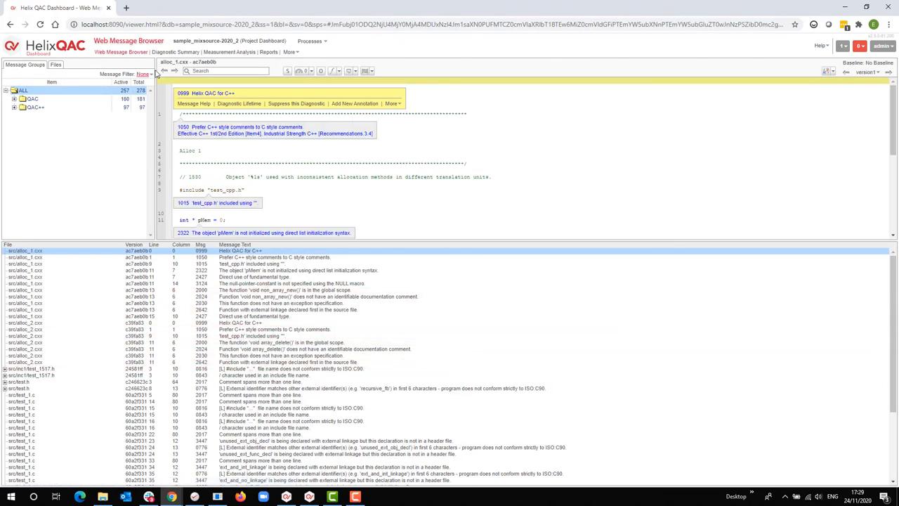
pyautogui.click(56, 65)
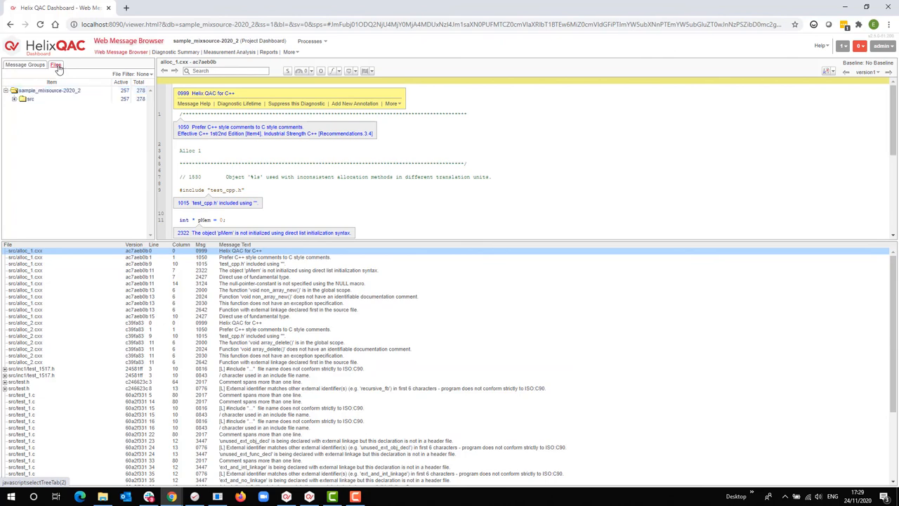